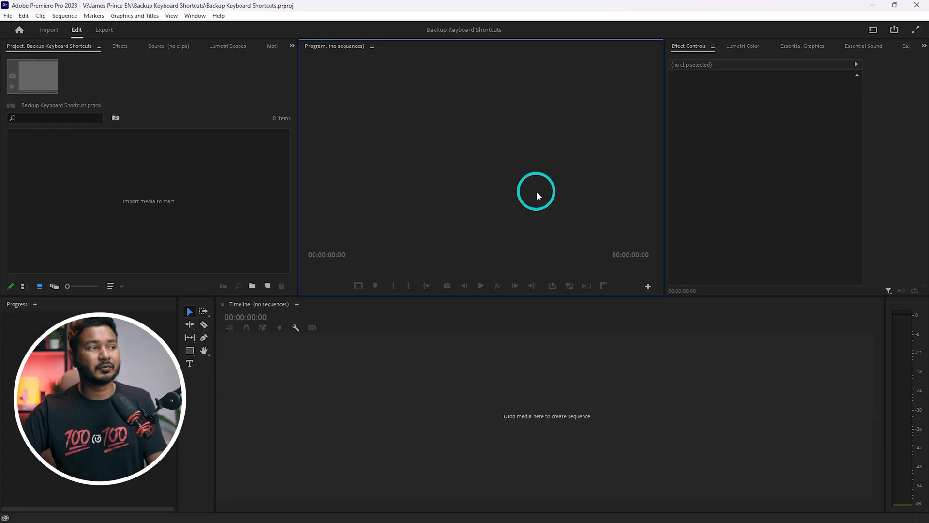
Bring up the Keyboard Shortcuts editor and its Keyboard Layout Preset list from the Edit menu.
click(23, 16)
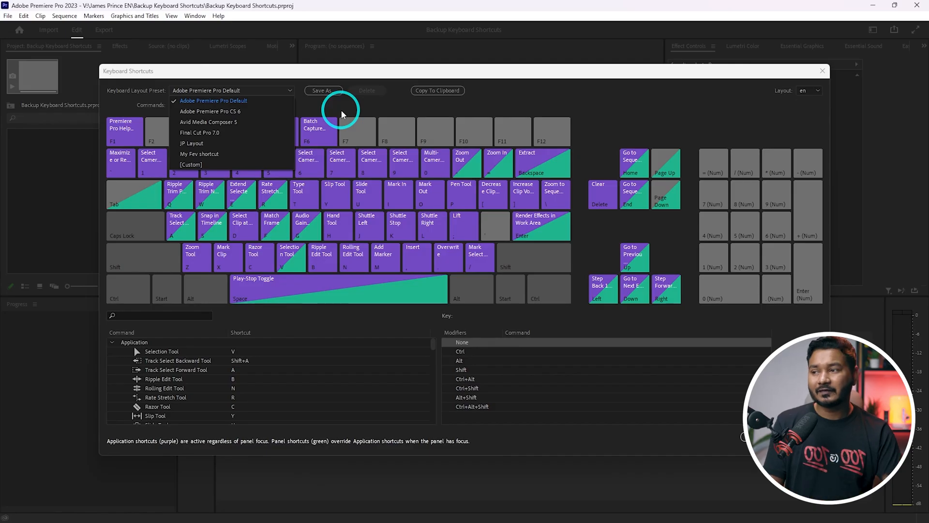
mouse_move(213, 144)
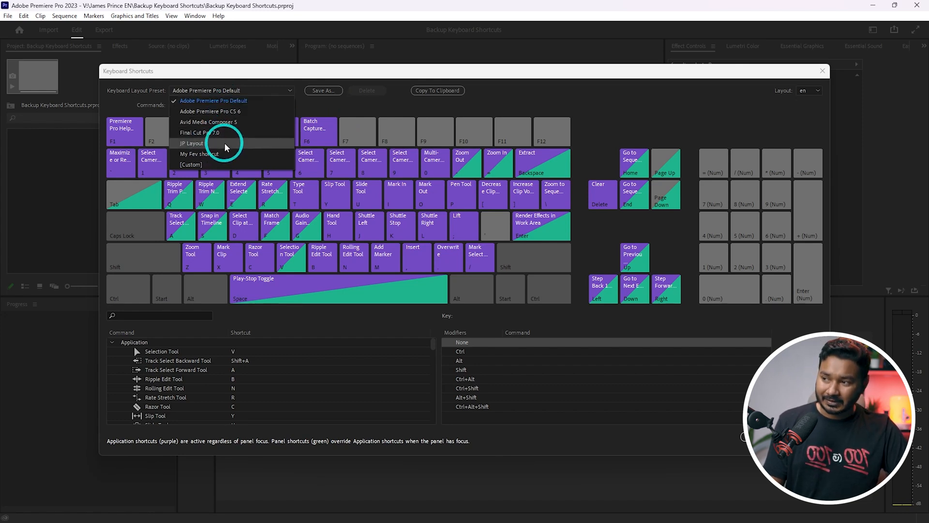
Make JP Layout the active preset, then search Local Disk (C:) for 'JP L' to find JP Layout.kys.
click(196, 143)
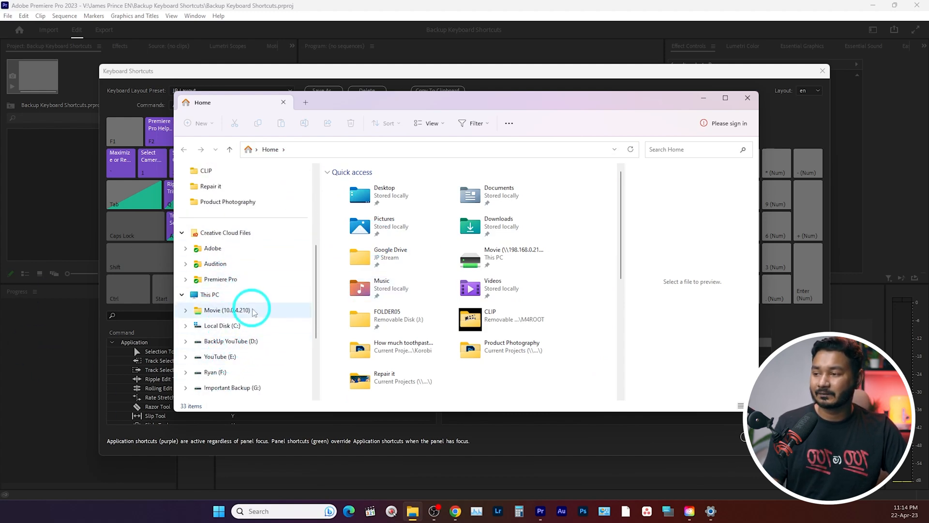
click(222, 326)
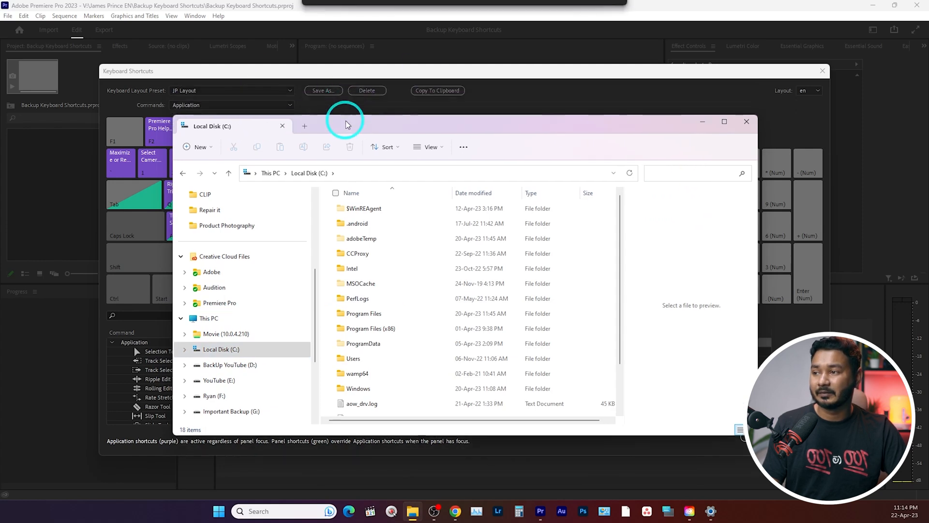
click(687, 172)
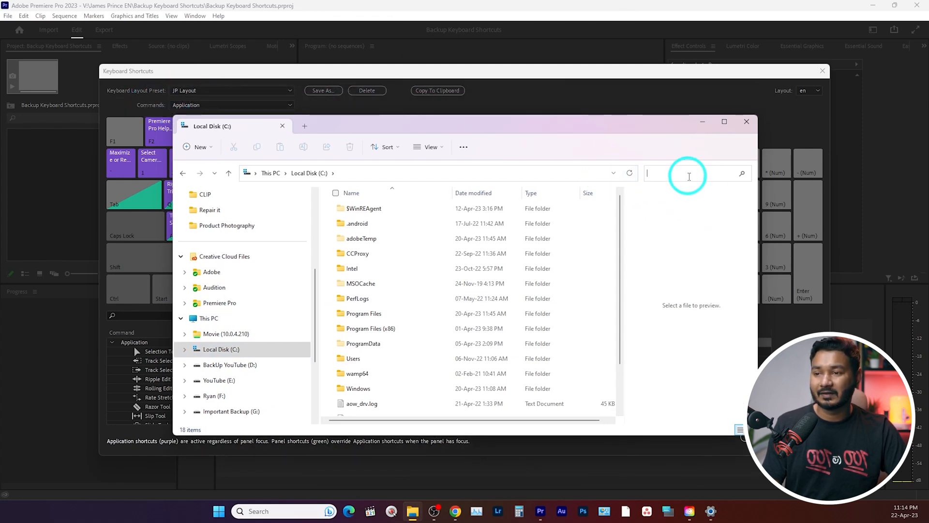
text(JP Layout)
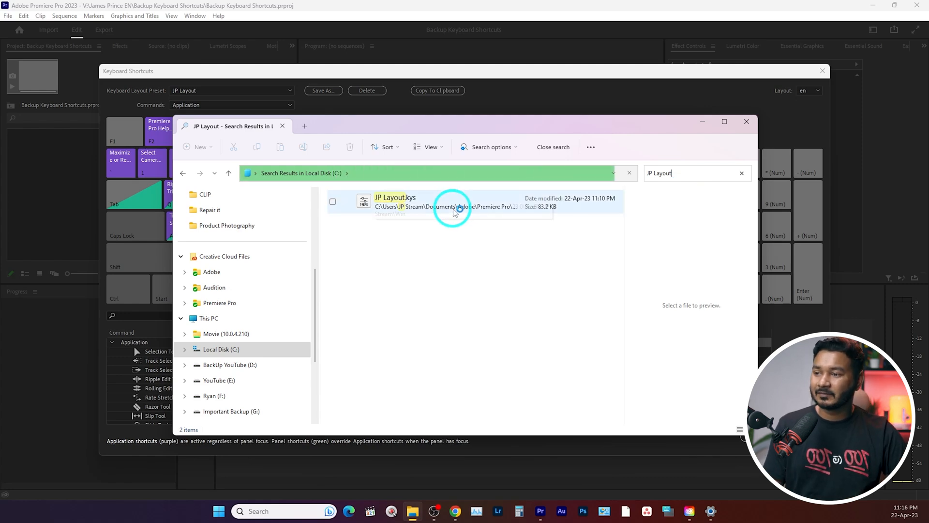
Jump to JP Layout.kys's file location in the Premiere Pro 23.0 profile's Win folder and select it.
right_click(454, 201)
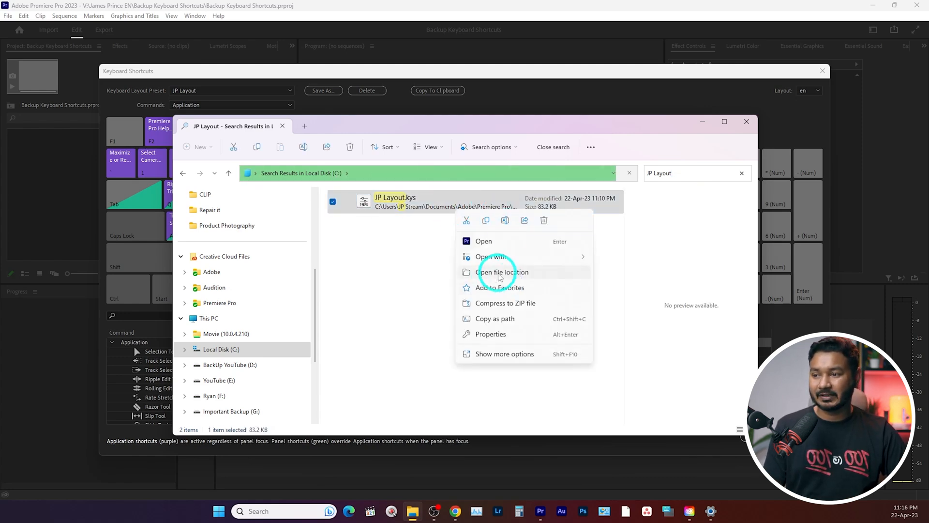
click(501, 271)
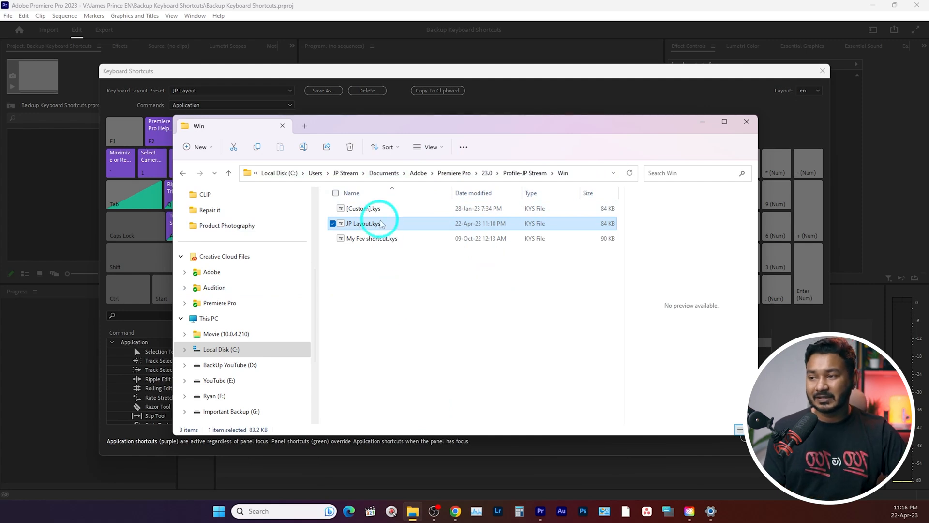
click(373, 238)
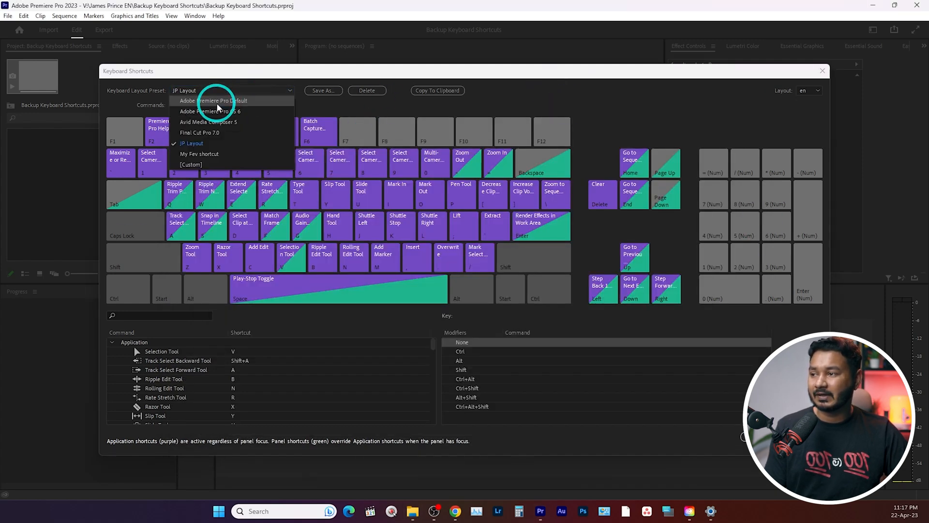
Switch to the Adobe Premiere Pro Default preset and confirm JP Layout is gone from the reopened preset list.
click(212, 100)
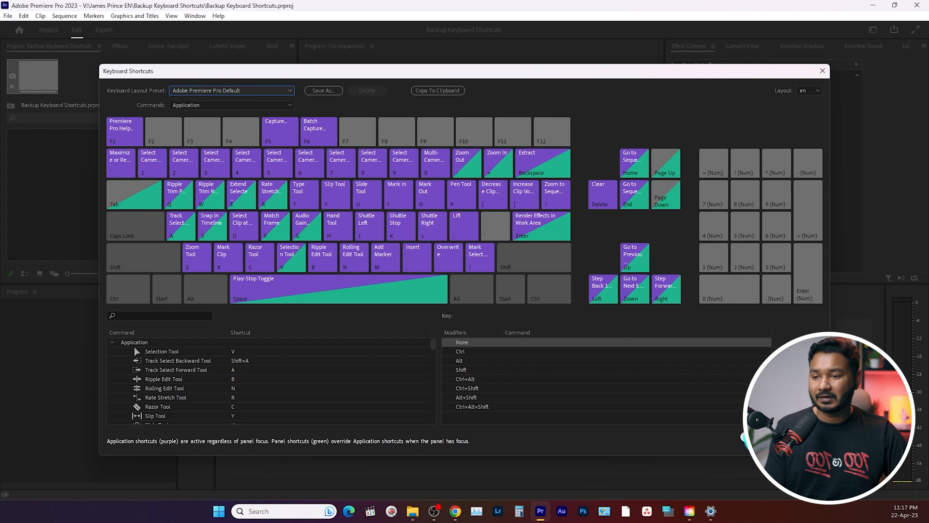
click(23, 16)
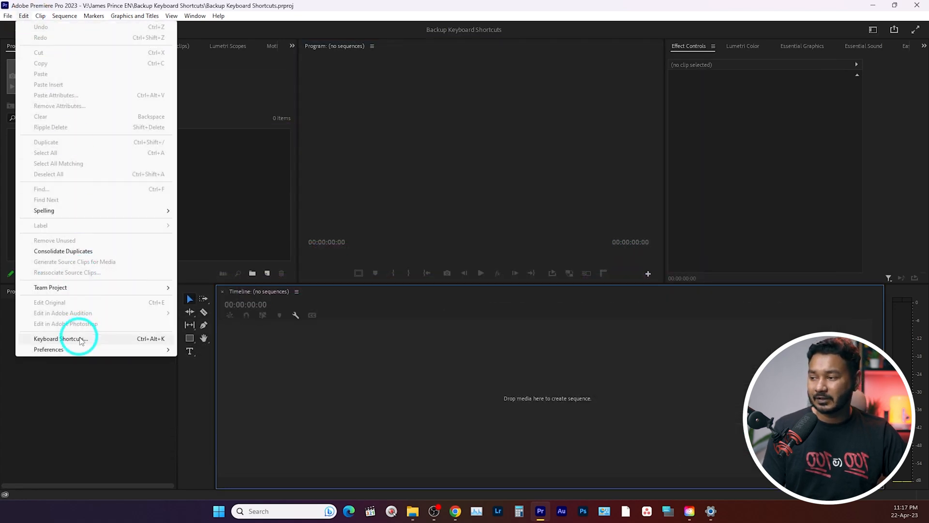
click(64, 339)
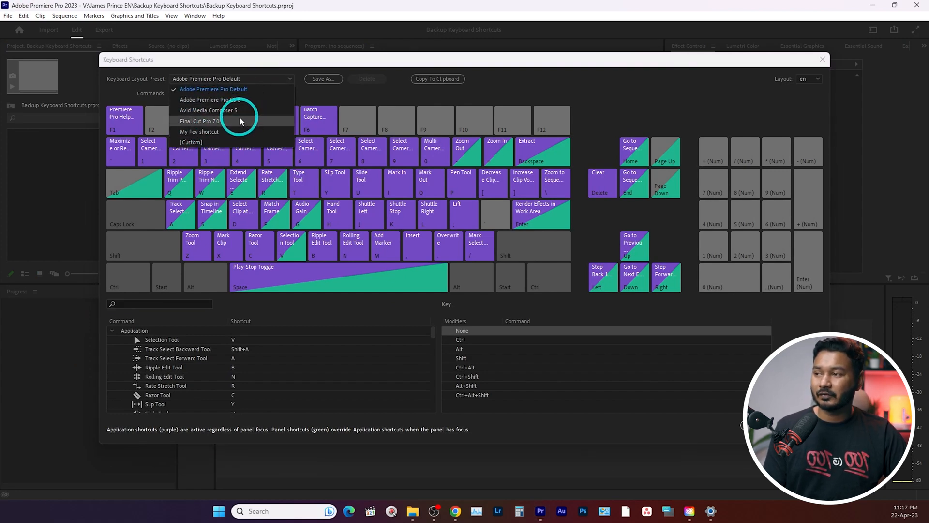
click(413, 511)
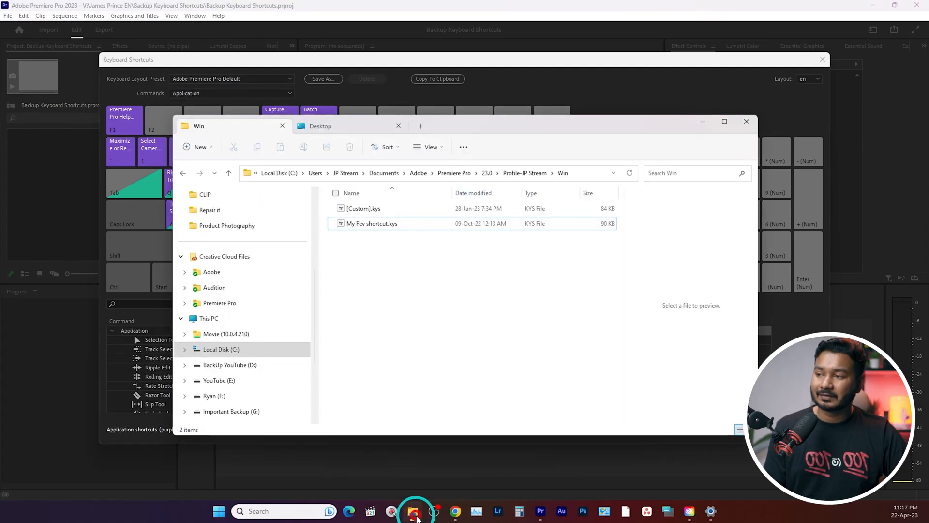
Select the JP Layout.kys backup on the Desktop in File Explorer to restore it to the Win folder.
click(343, 126)
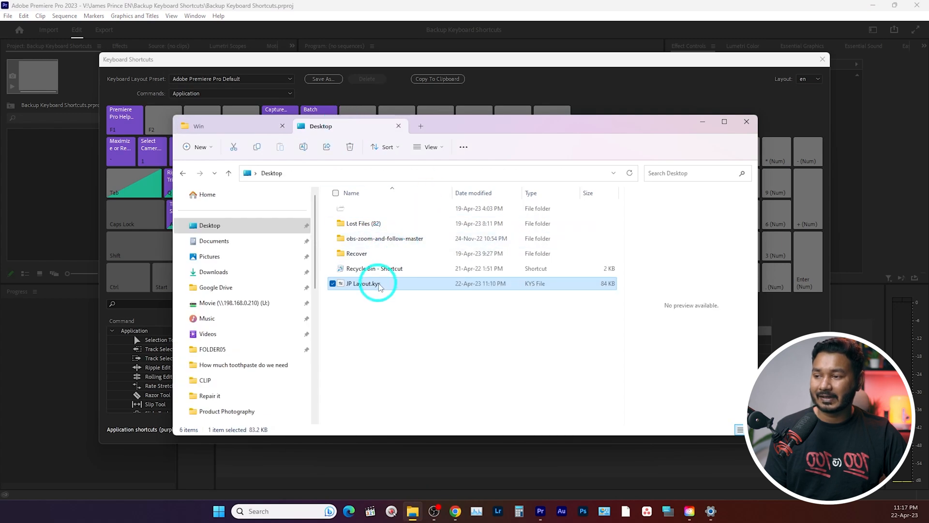
click(199, 126)
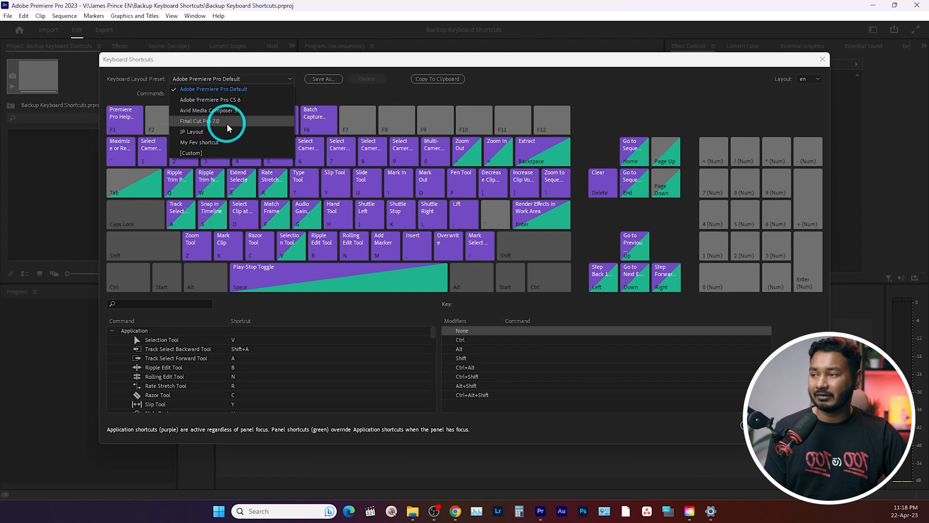
Make the restored JP Layout preset current and confirm with OK.
click(192, 131)
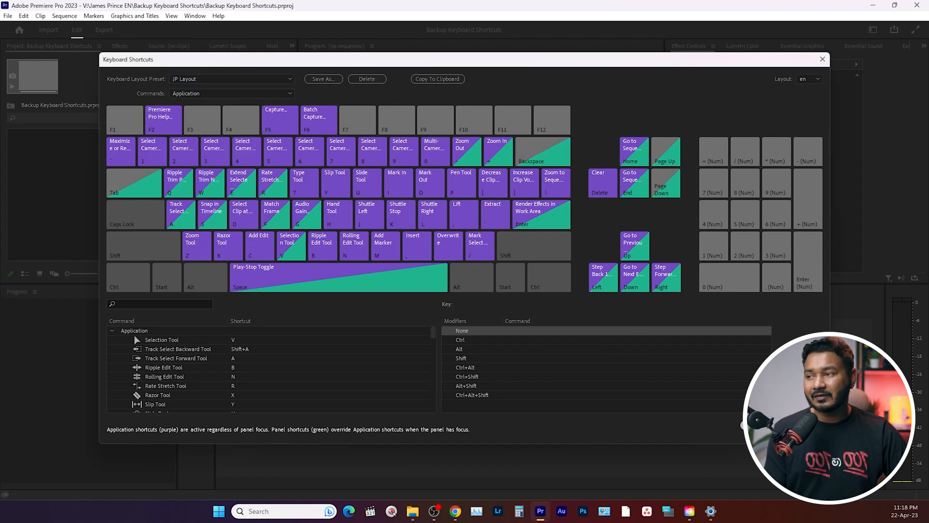
click(823, 59)
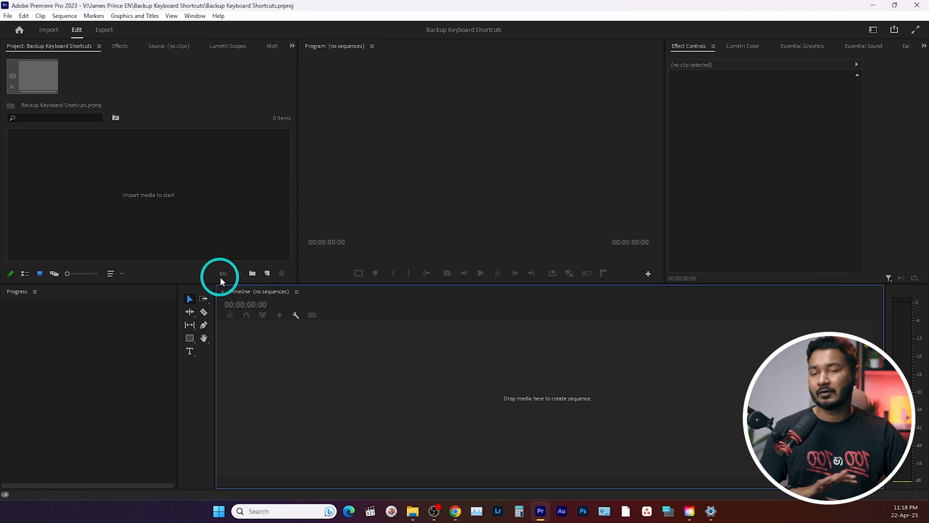